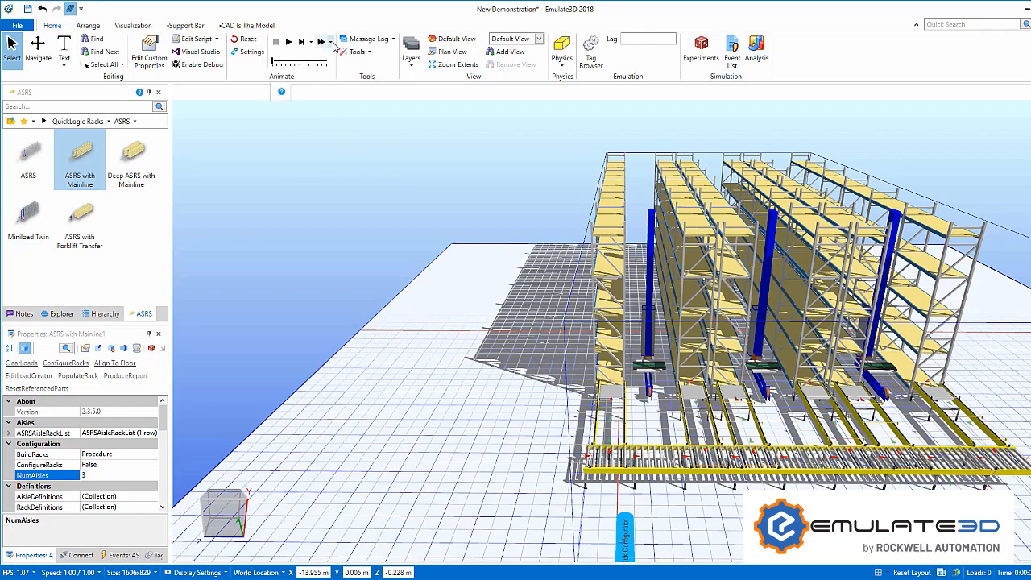
# - Show the ASRSRackShelfHeights table with three PalletShelf rows at 3.5, 5 and 6.5
pyautogui.click(286, 41)
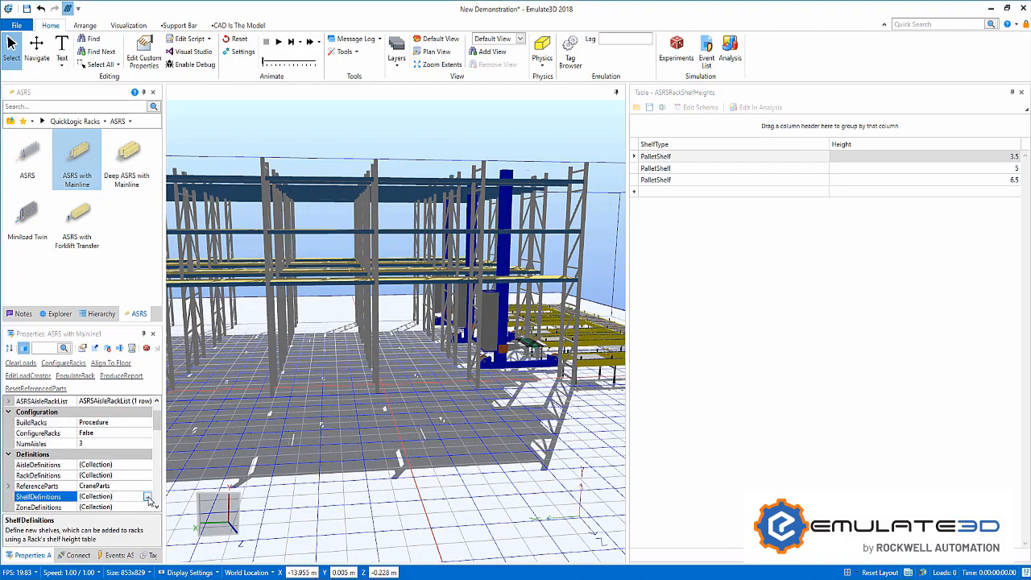
# - Add shelf definition BoxShelf: 6 wide, 2 high, 2 deep on a Roller shelf module
pyautogui.click(146, 493)
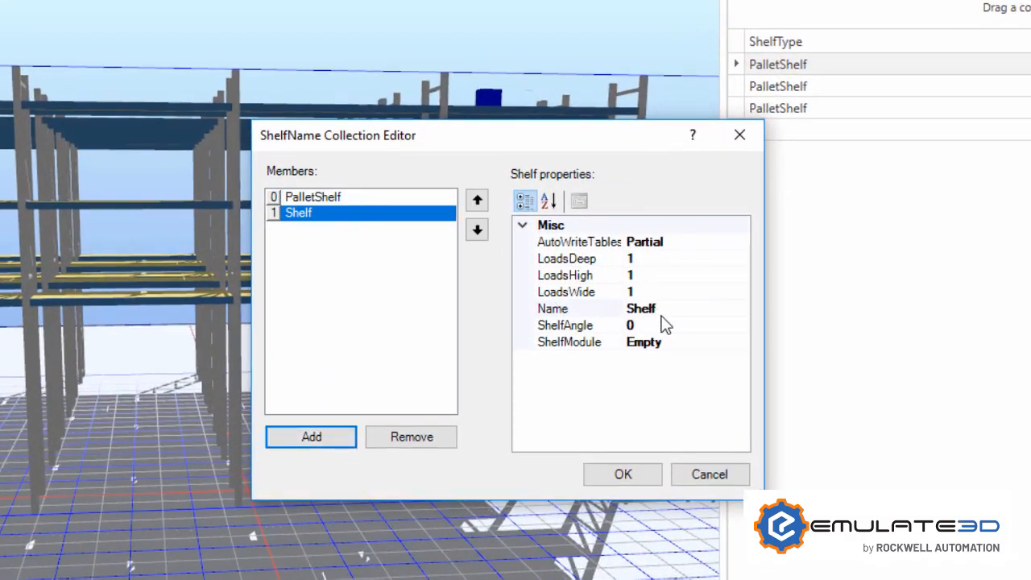
pyautogui.write('BoxShelf')
pyautogui.write('6')
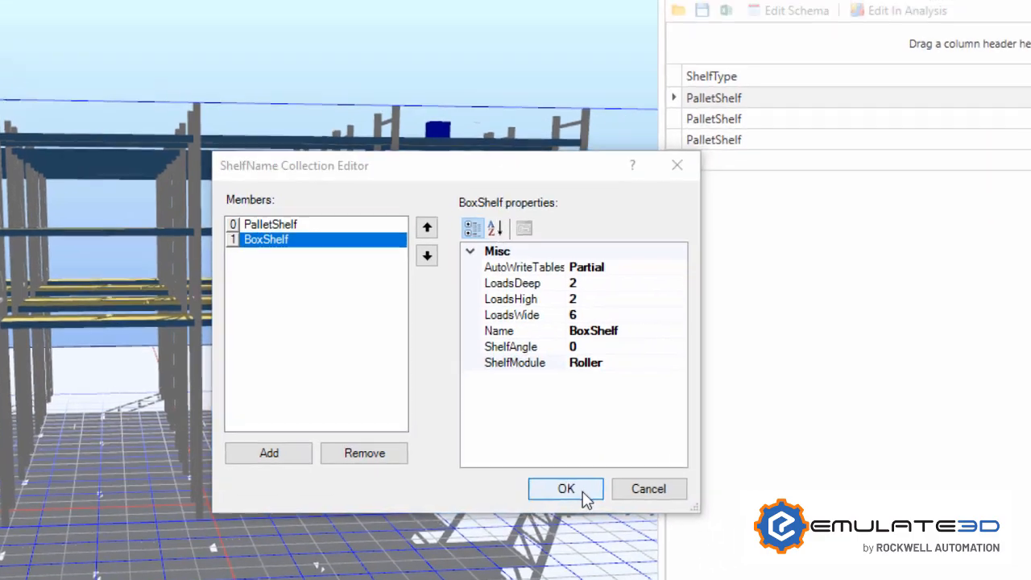
pyautogui.click(566, 488)
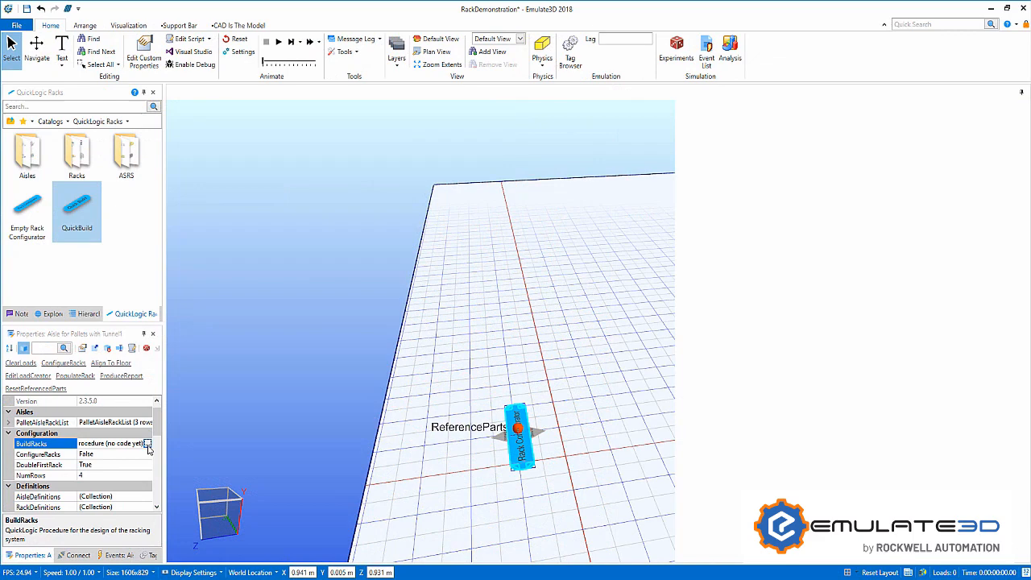
# - Add a QuickBuild to BuildRacks and create the first pallet racks with Quick Rack Builder
pyautogui.click(148, 443)
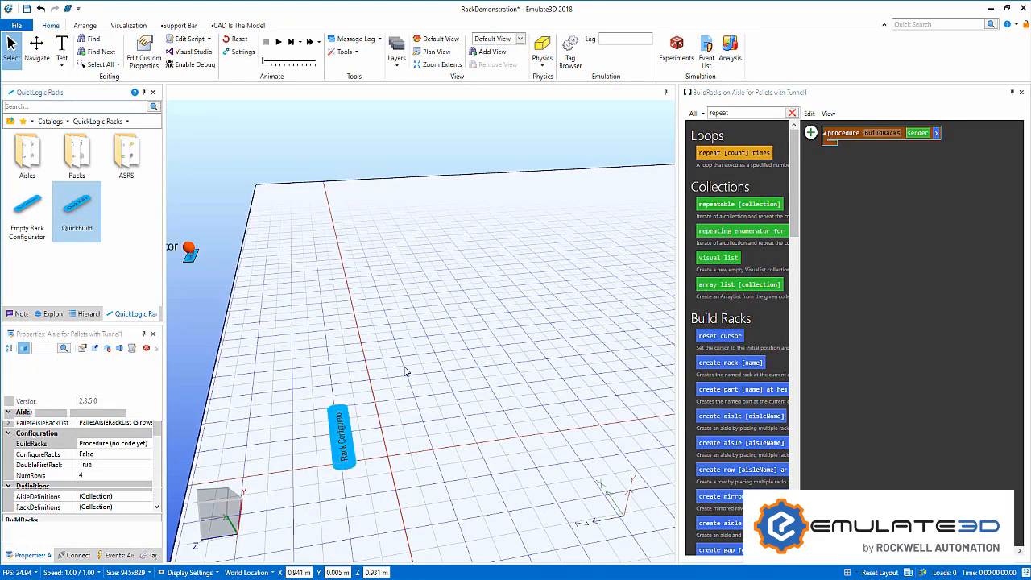
pyautogui.click(340, 447)
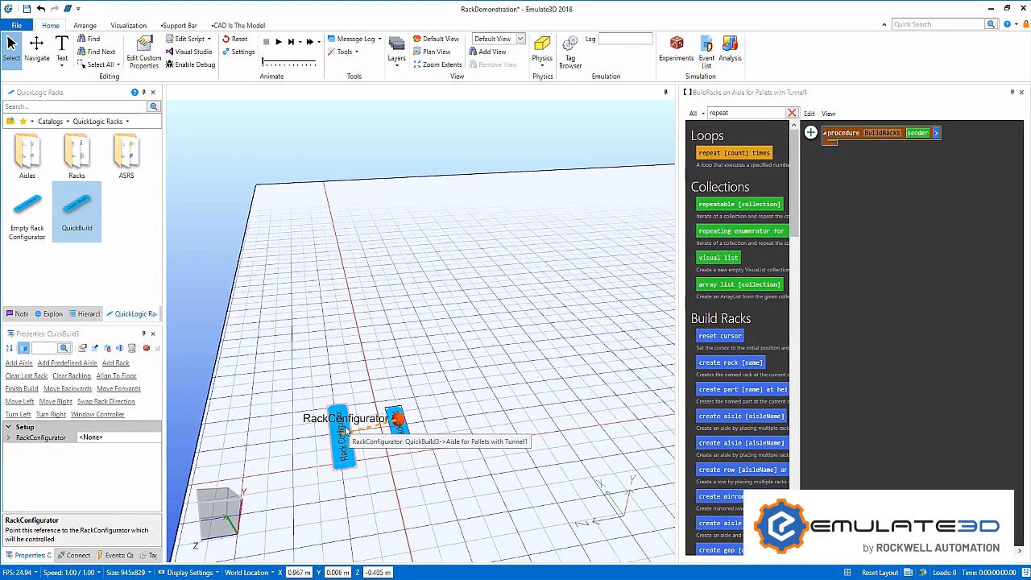
pyautogui.click(42, 131)
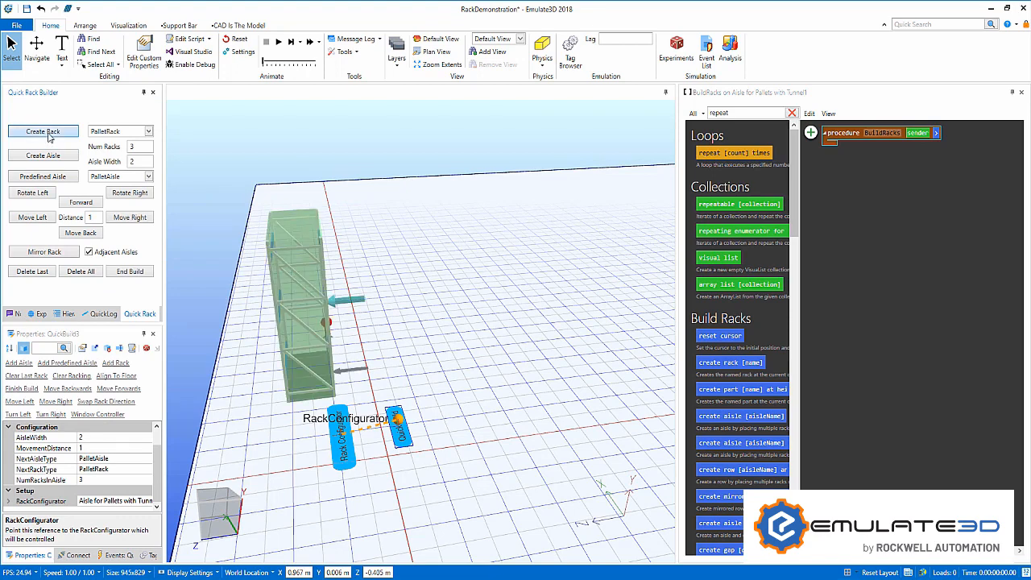
pyautogui.click(42, 132)
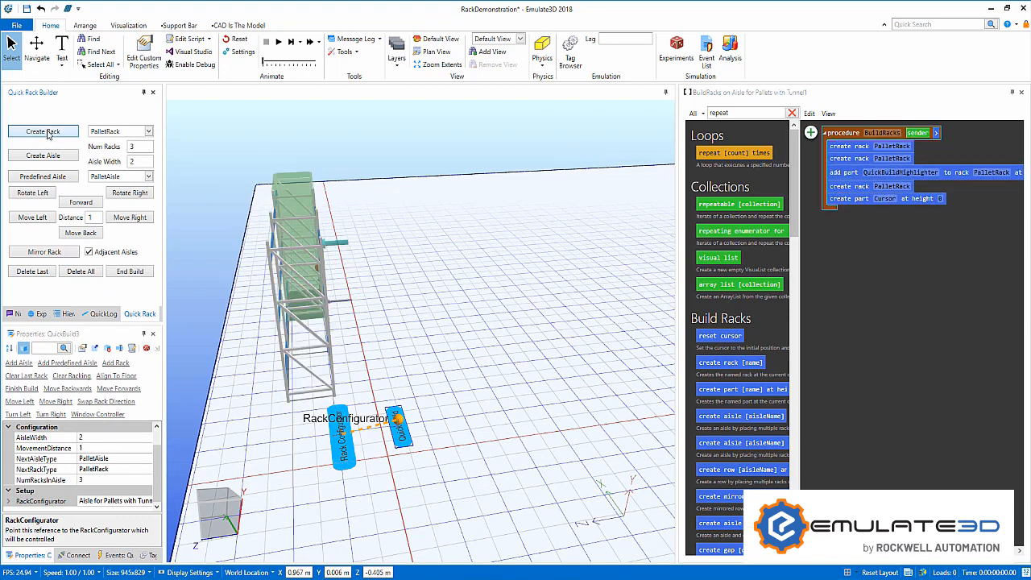
pyautogui.moveTo(60, 252)
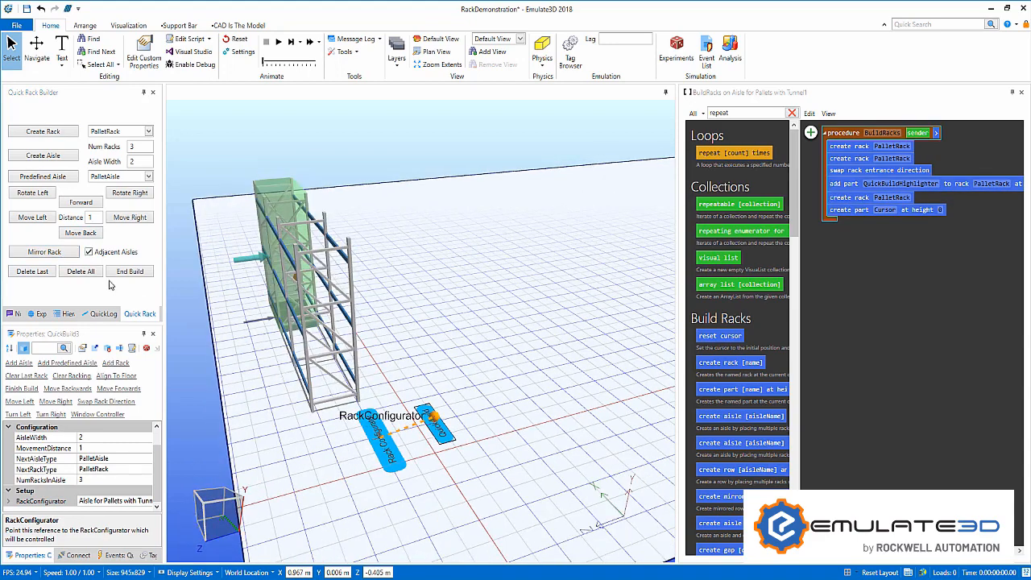
# - Rotate the build direction right and choose the Tunnel rack type for the next rack
pyautogui.click(129, 192)
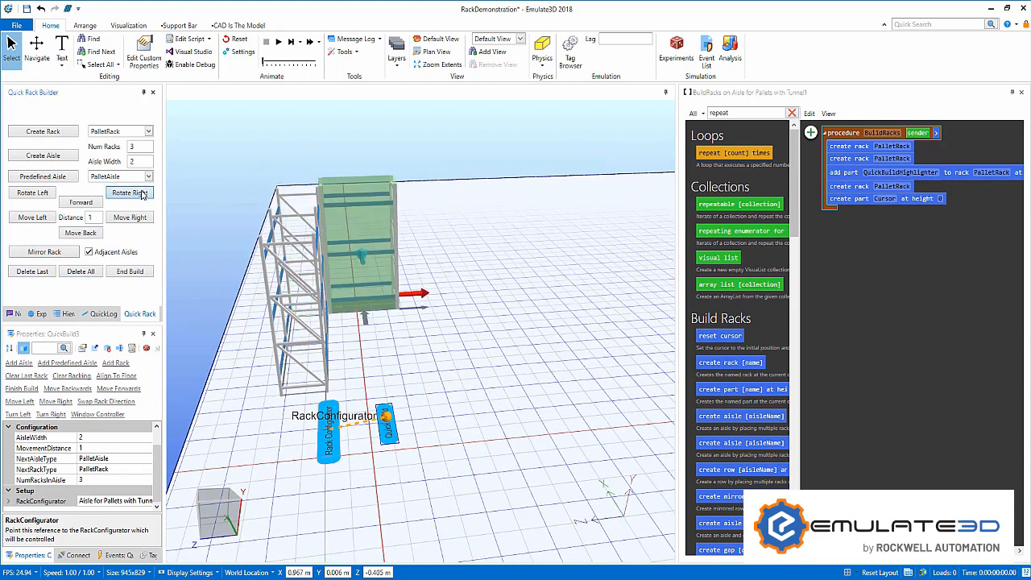
pyautogui.click(129, 191)
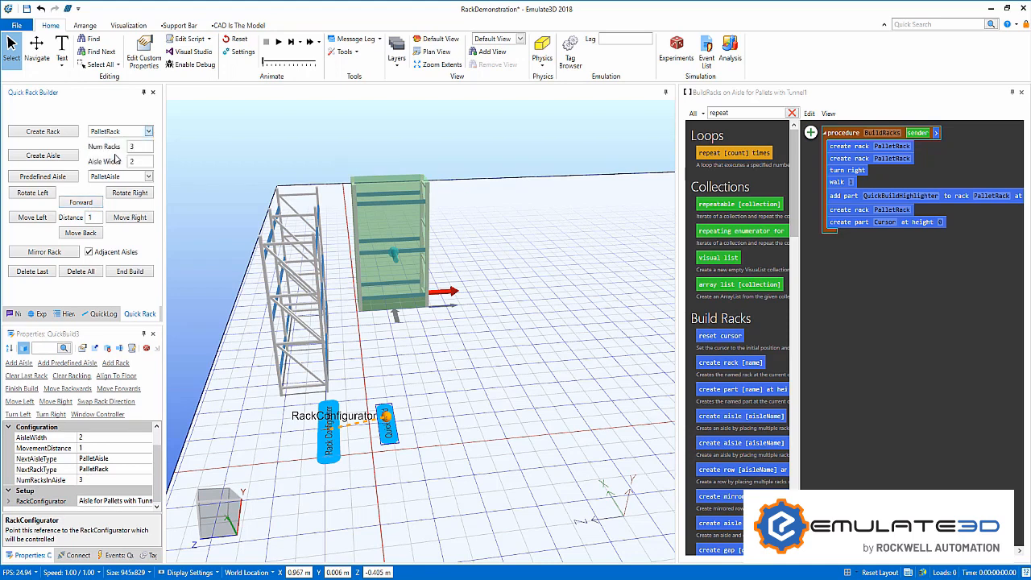
pyautogui.click(148, 131)
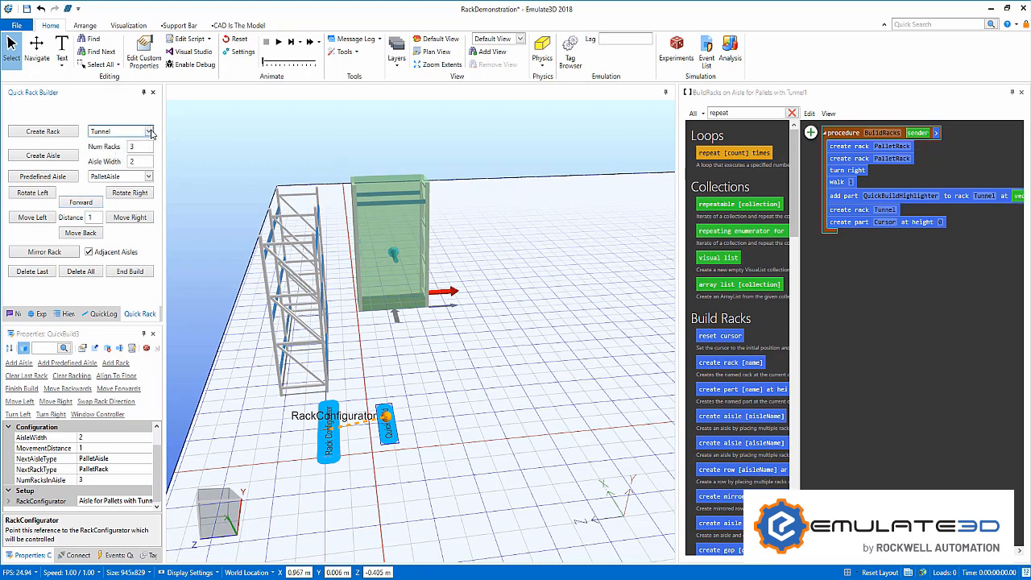
pyautogui.click(80, 271)
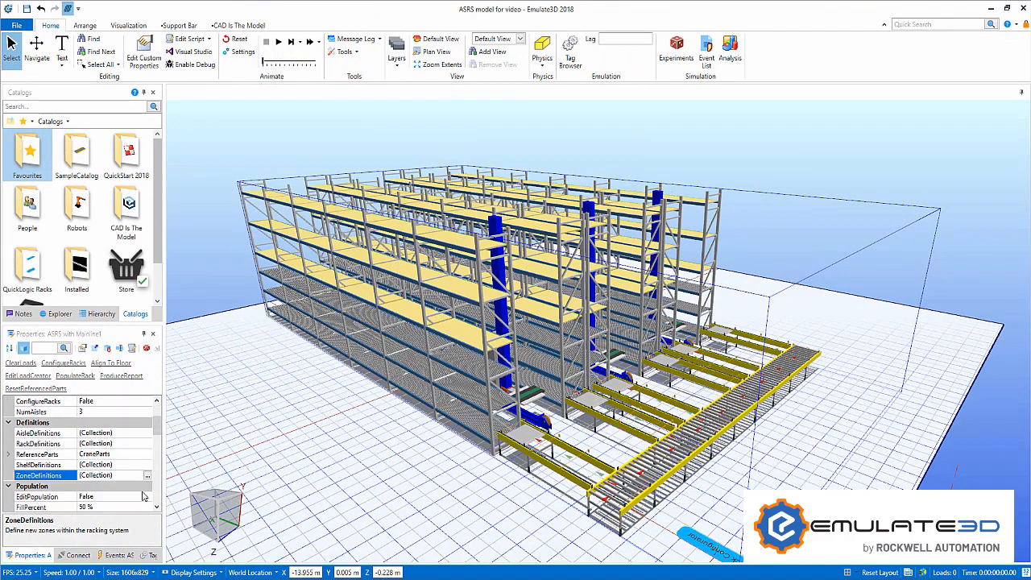
# - Add a new zone definition named BoxShelf
pyautogui.click(147, 476)
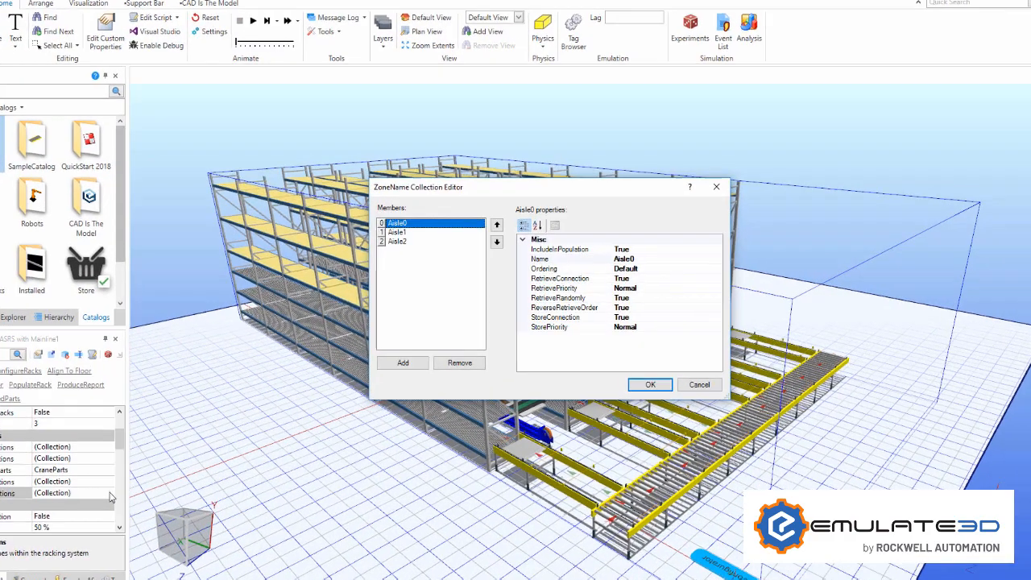
pyautogui.click(401, 362)
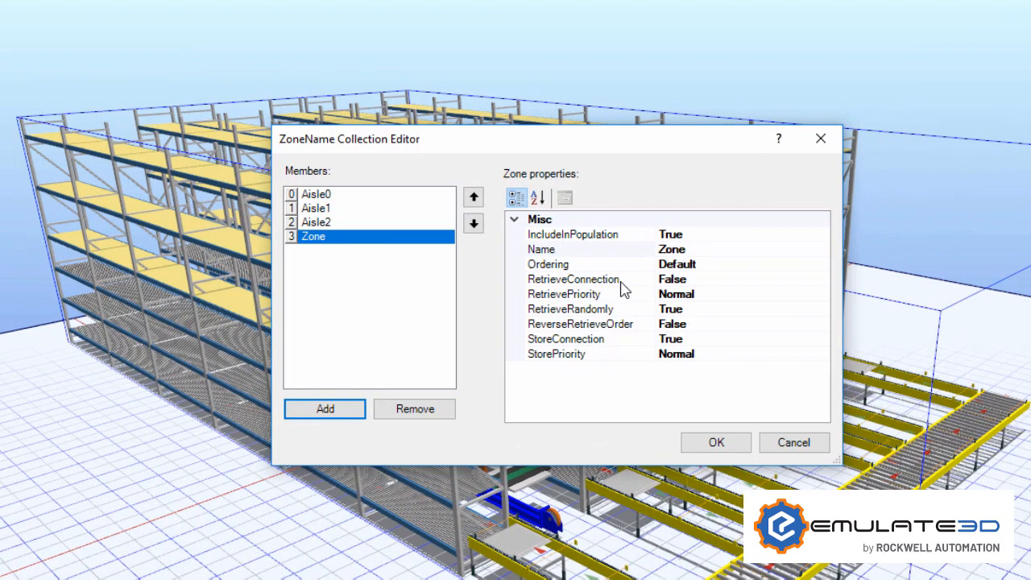
pyautogui.click(542, 249)
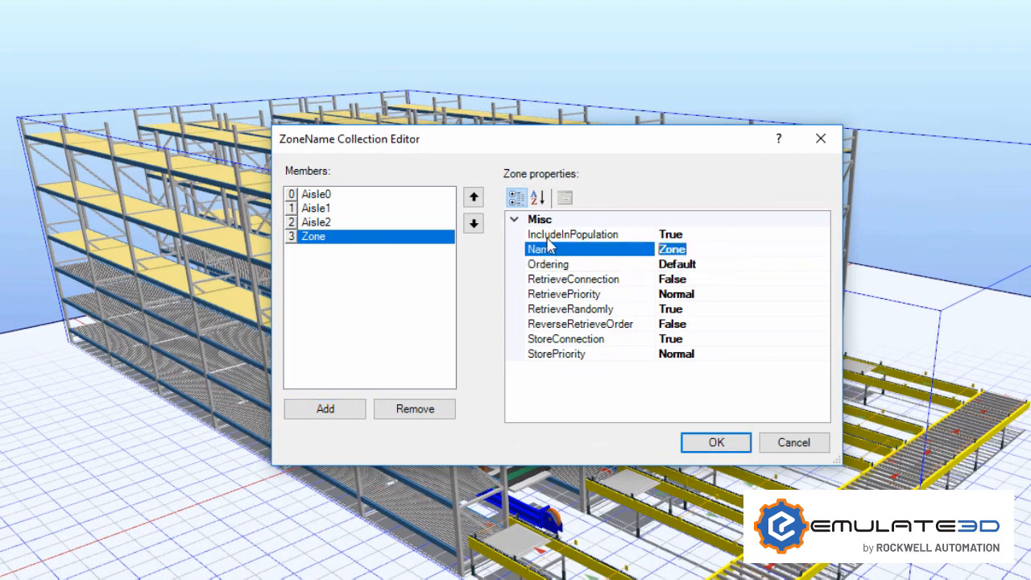
pyautogui.write('BoxShel')
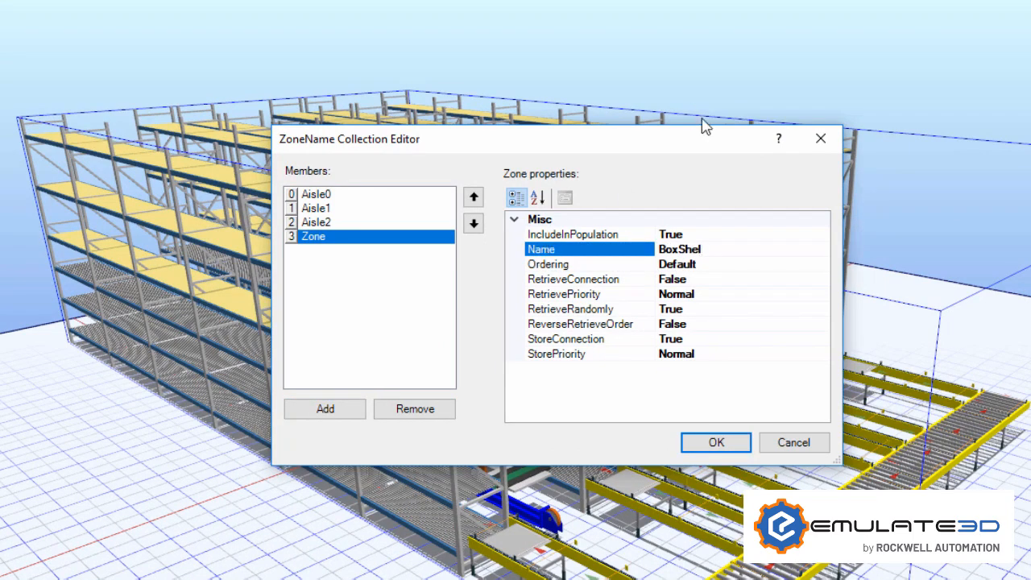
# - Set BoxShelf IncludeInPopulation False and RetrievePriority Excluded, then confirm the zone
pyautogui.click(817, 235)
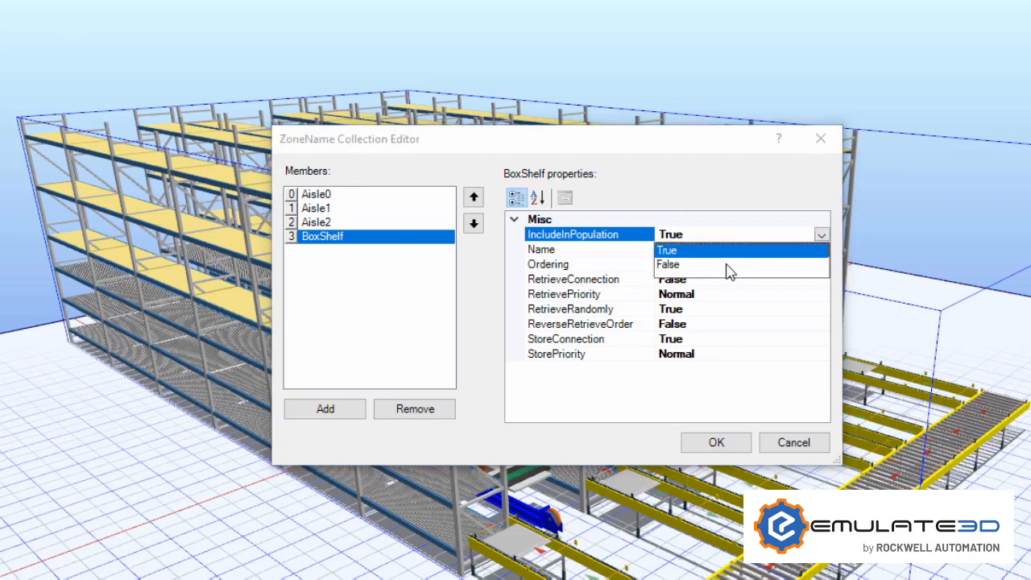
pyautogui.click(669, 265)
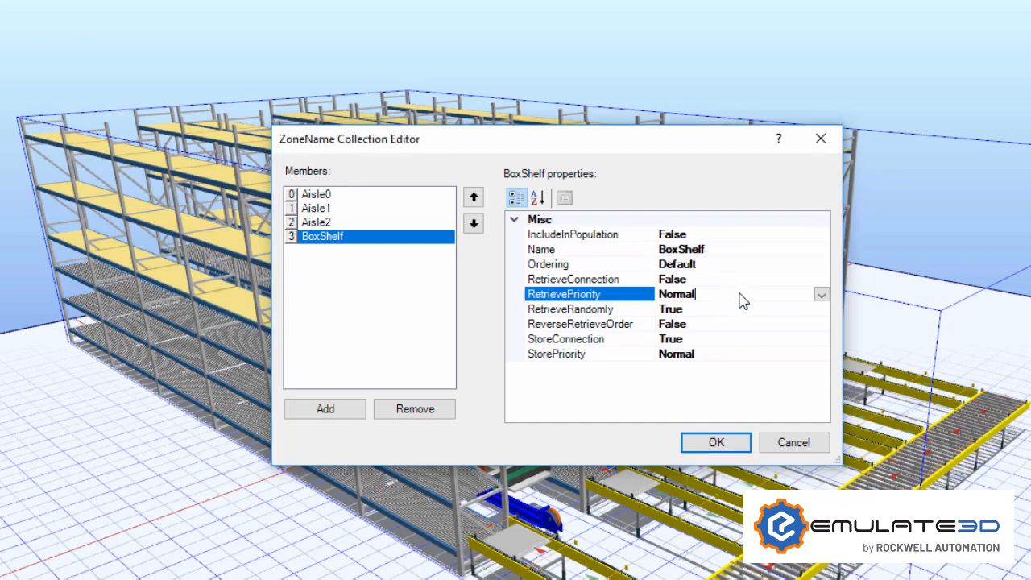
pyautogui.click(821, 294)
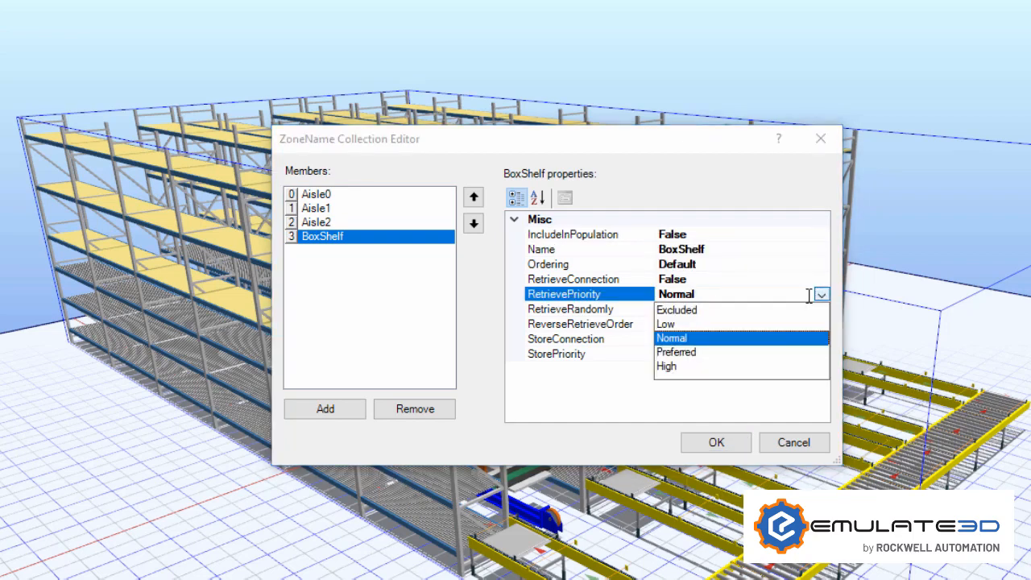
pyautogui.click(676, 309)
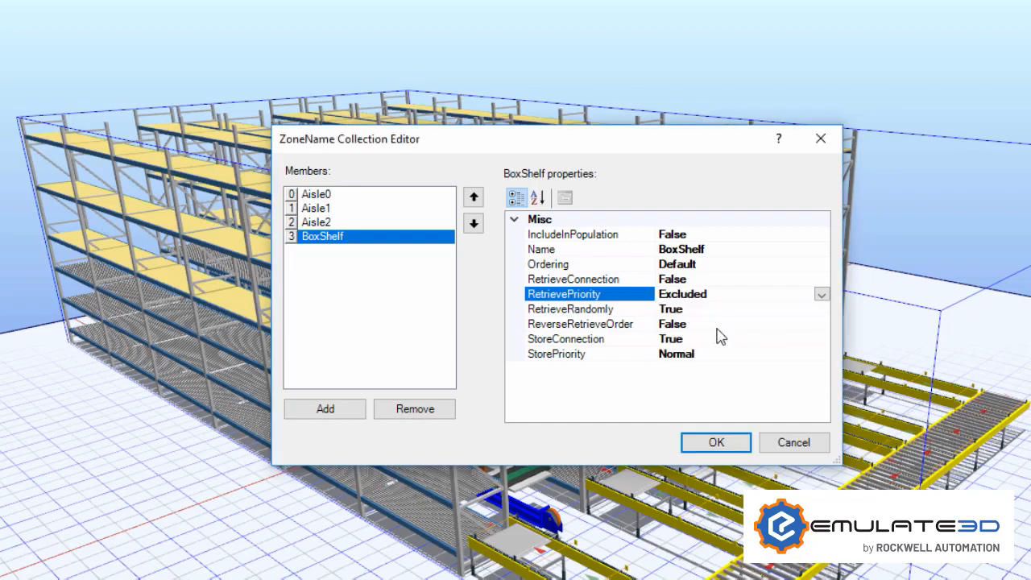
pyautogui.moveTo(731, 447)
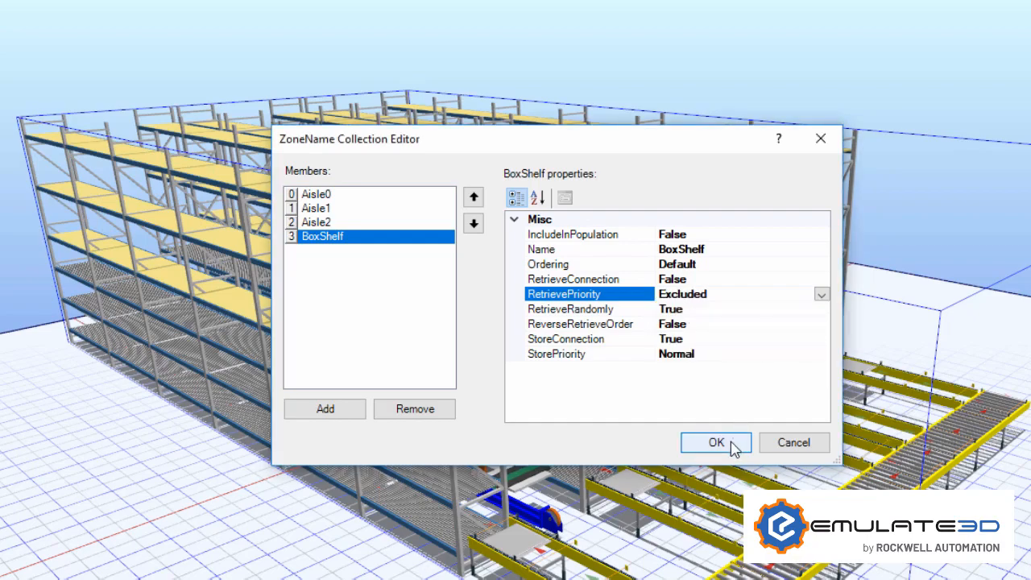
pyautogui.click(716, 442)
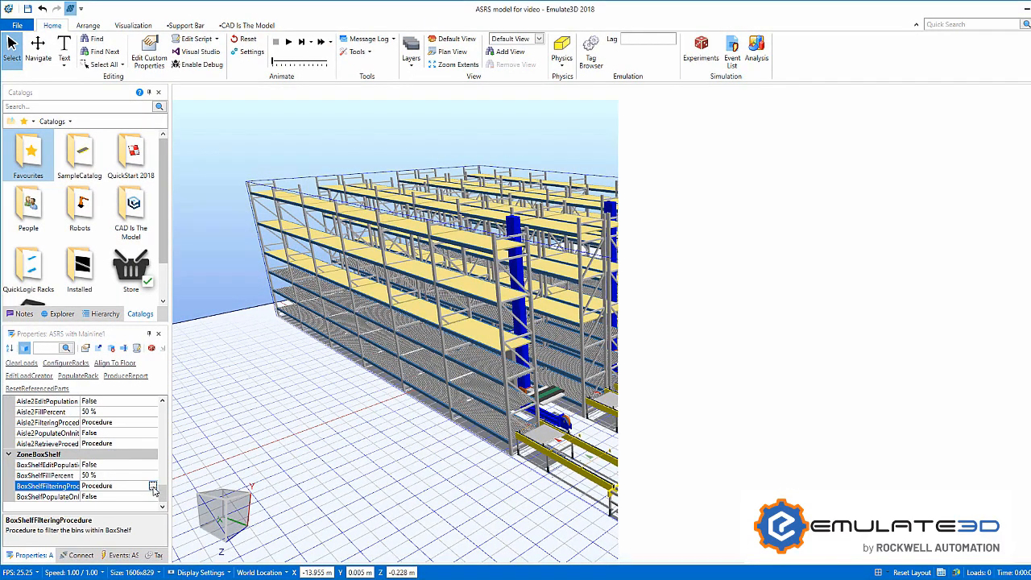
# - Edit the BoxShelfFilteringProcedure and run the animation at x20 speed
pyautogui.click(153, 485)
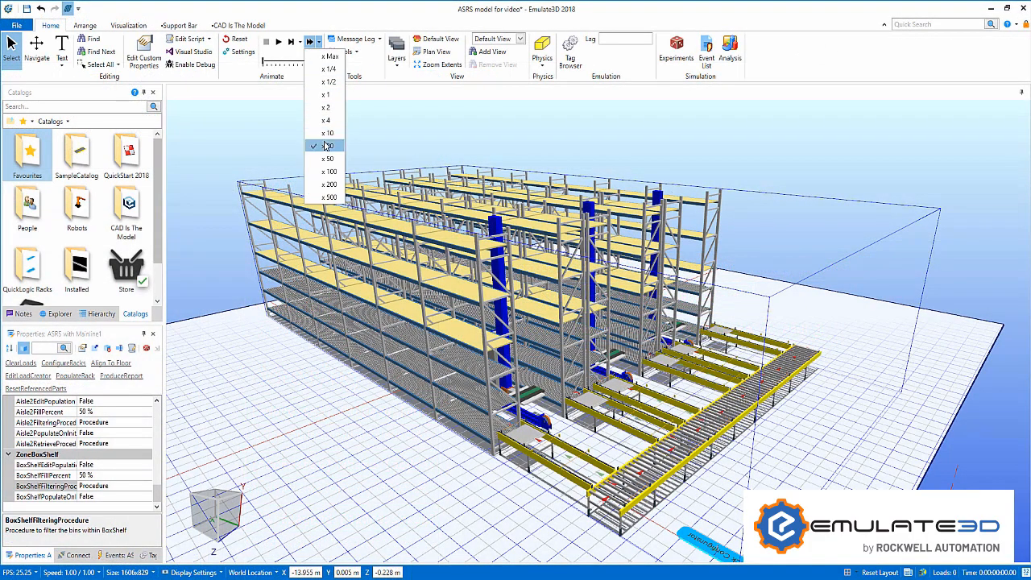
pyautogui.click(327, 146)
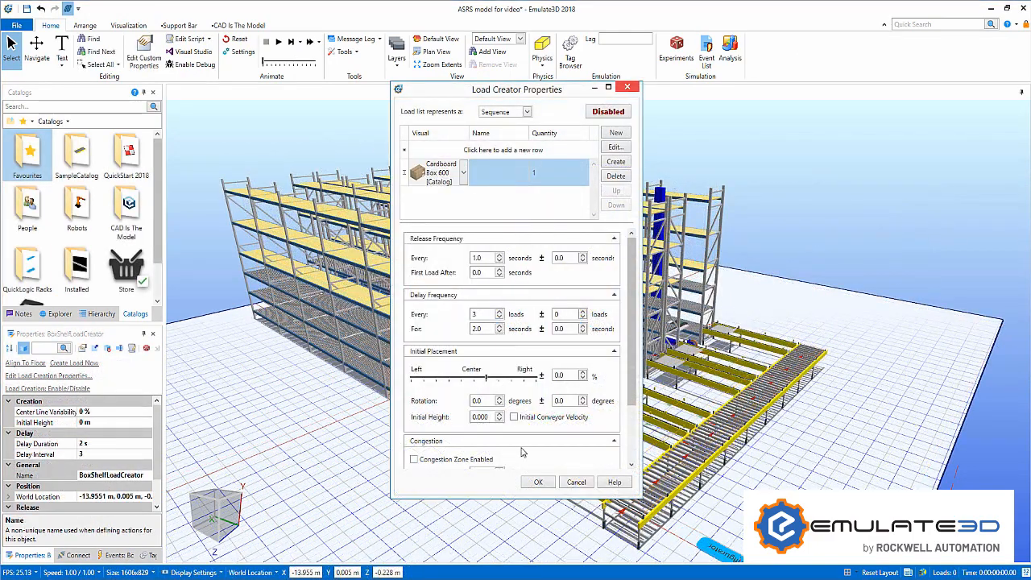
# - Confirm the Cardboard Box 600 load creator settings with OK
pyautogui.click(538, 481)
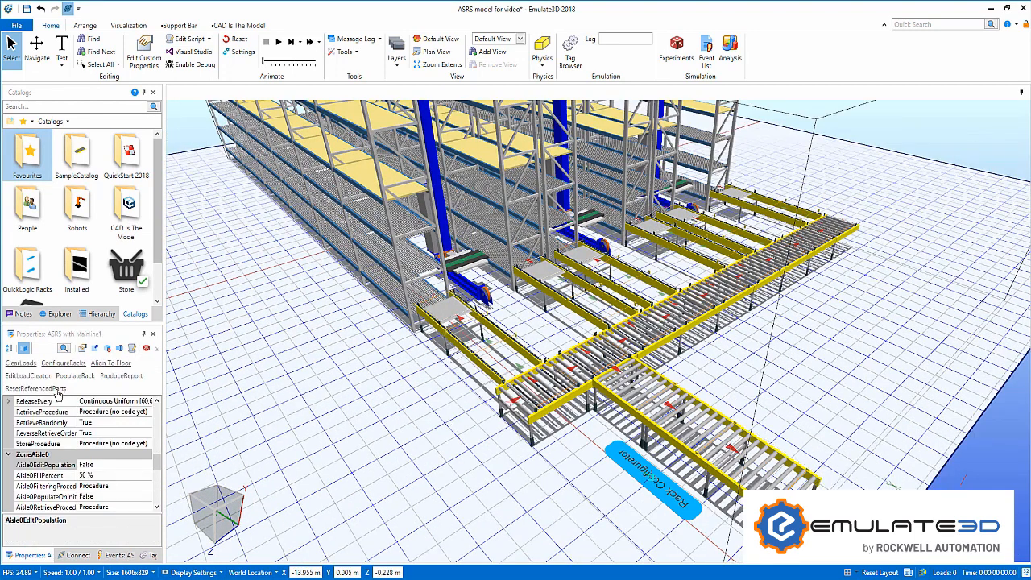
# - Populate the racks with loads and produce the per-zone rack report in Notepad
pyautogui.click(326, 41)
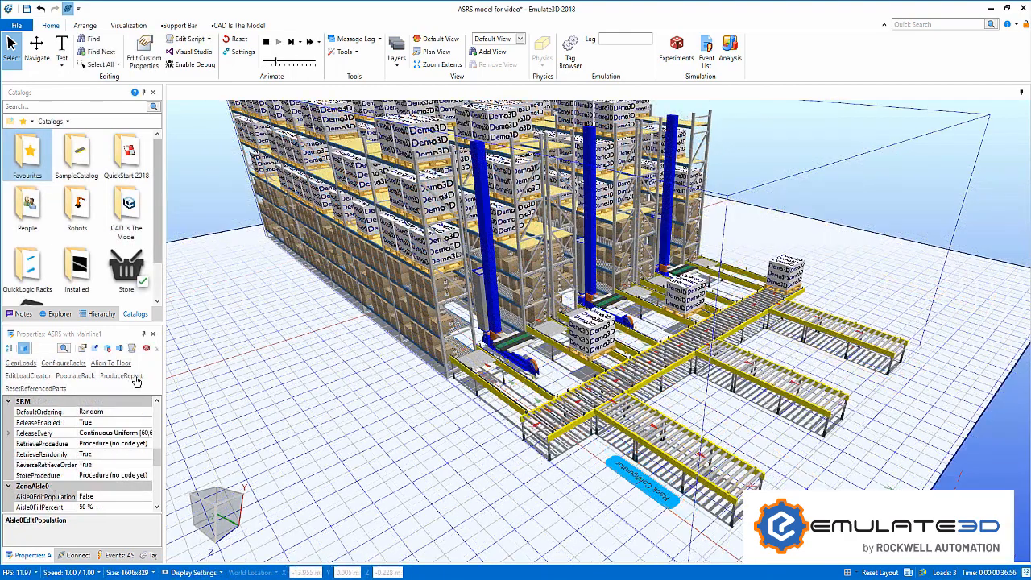
pyautogui.click(120, 377)
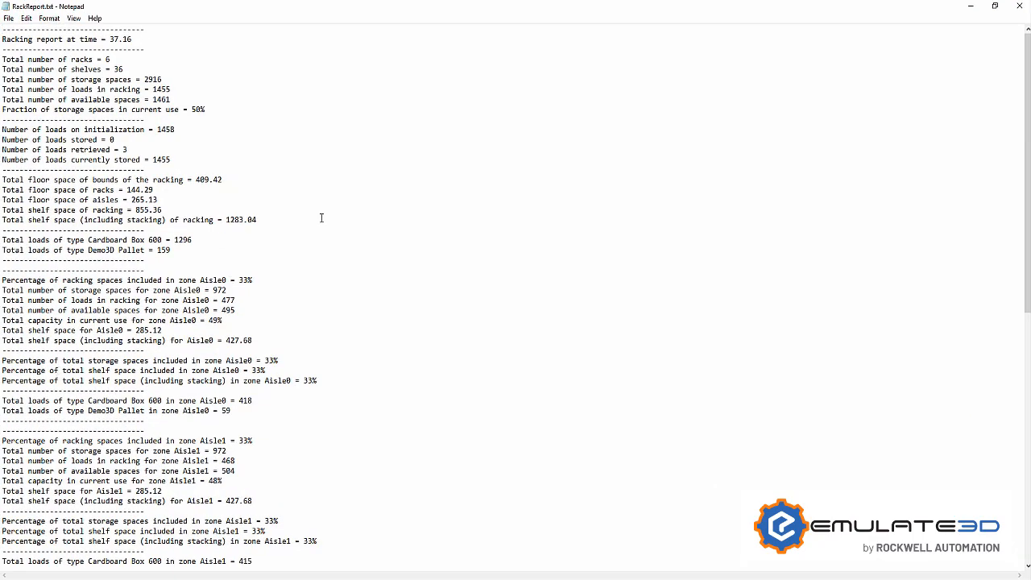
pyautogui.scroll(-3)
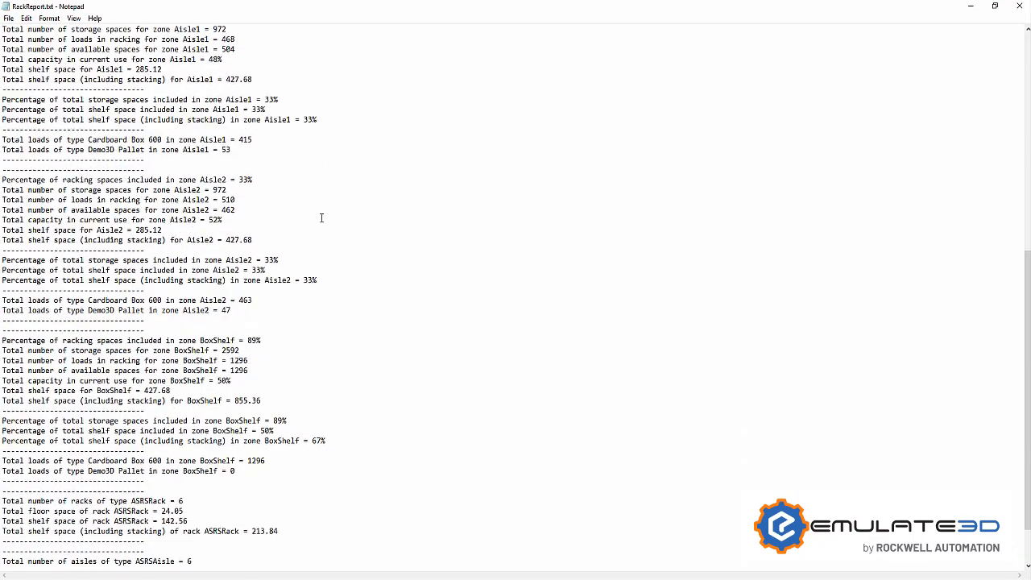
pyautogui.scroll(-3)
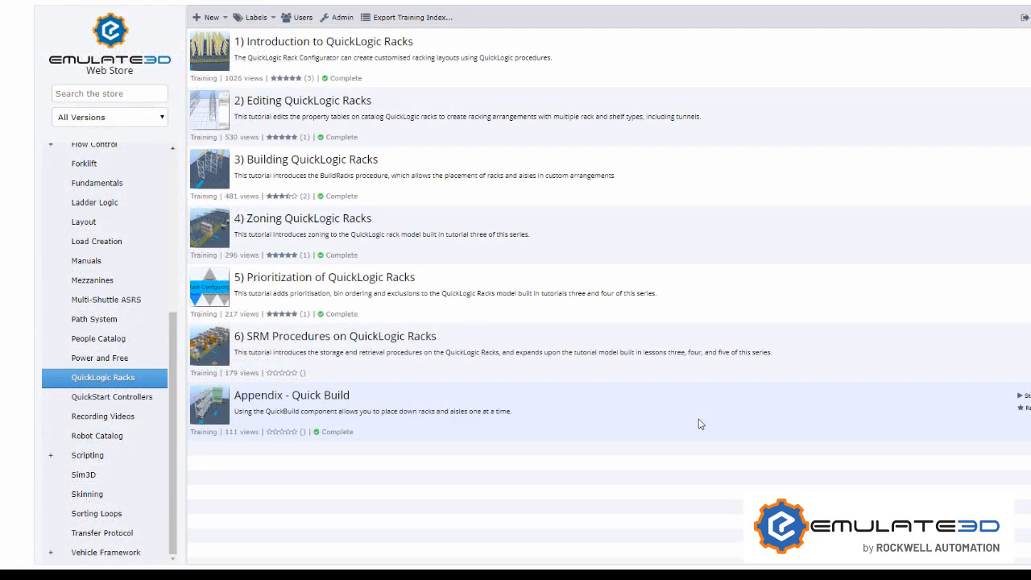
# - View the SRM Procedures tutorial 6 details in the Emulate3D Web Store
pyautogui.click(339, 336)
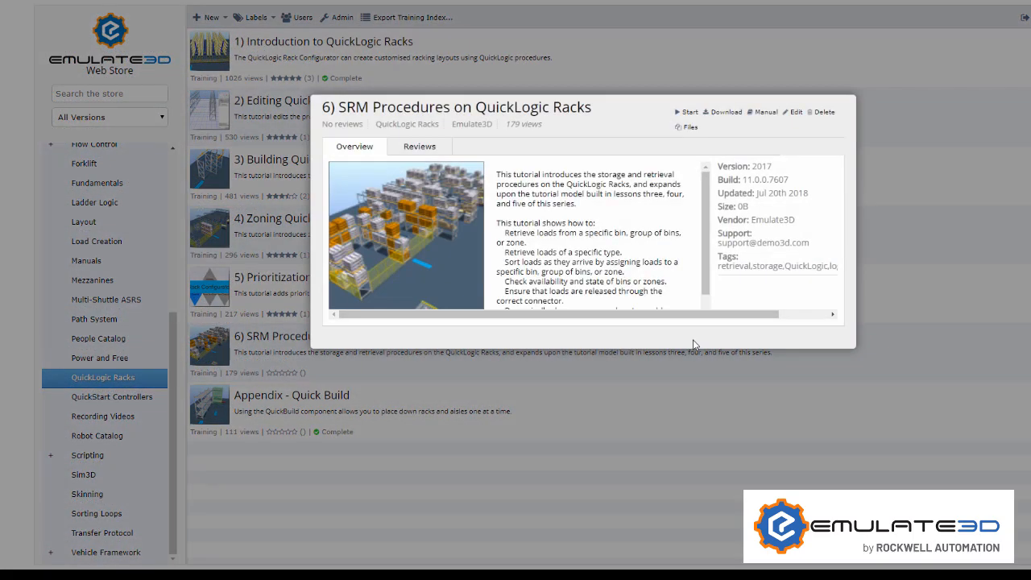